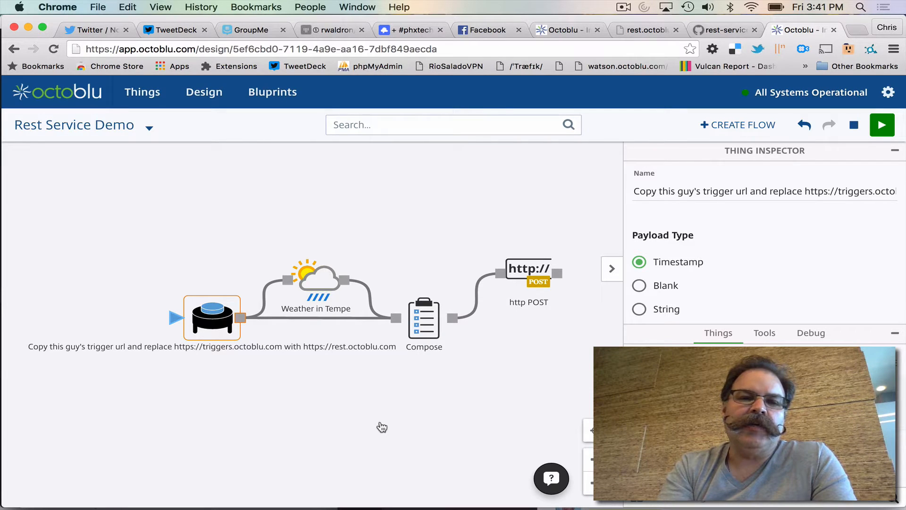
mouse_move(219, 326)
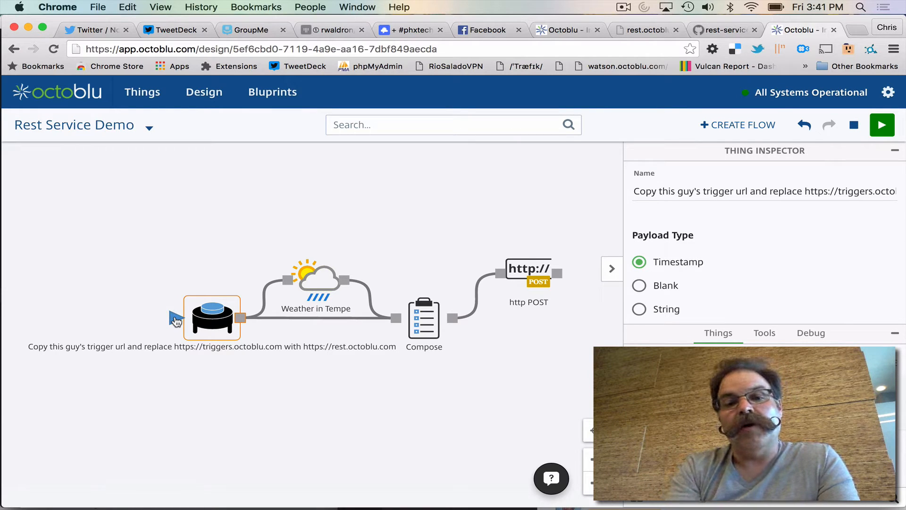
Scroll the Thing Inspector down to the trigger's HTTP POST webhook URL and copy it.
scroll(down, 3)
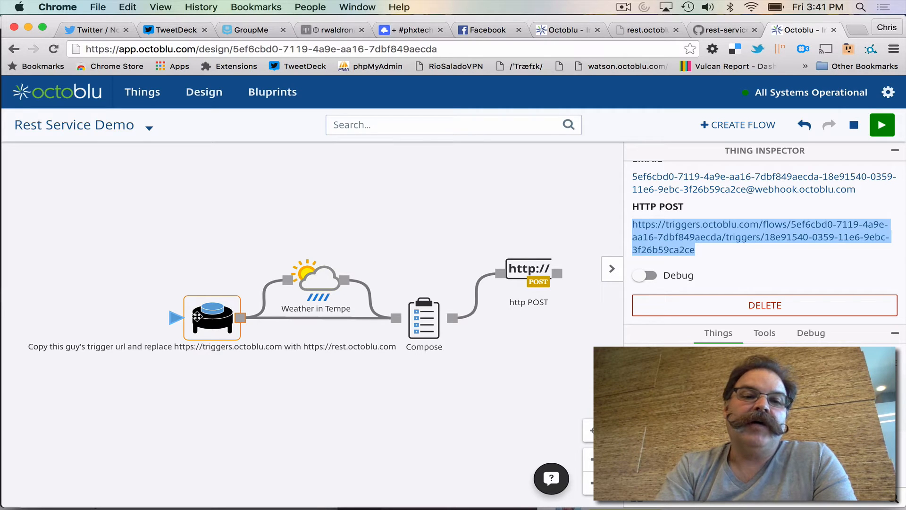
mouse_move(330, 275)
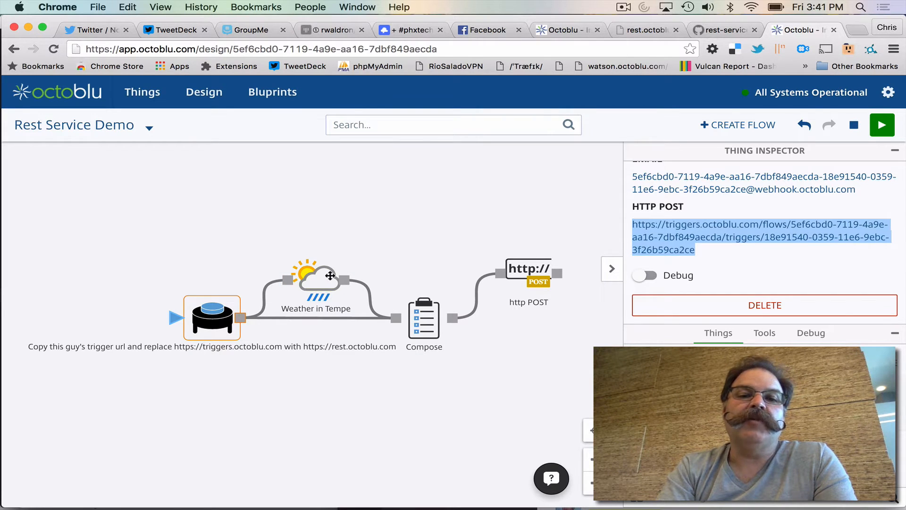
Inspect the Weather in Tempe node's settings, including its city value Tempe.
click(316, 282)
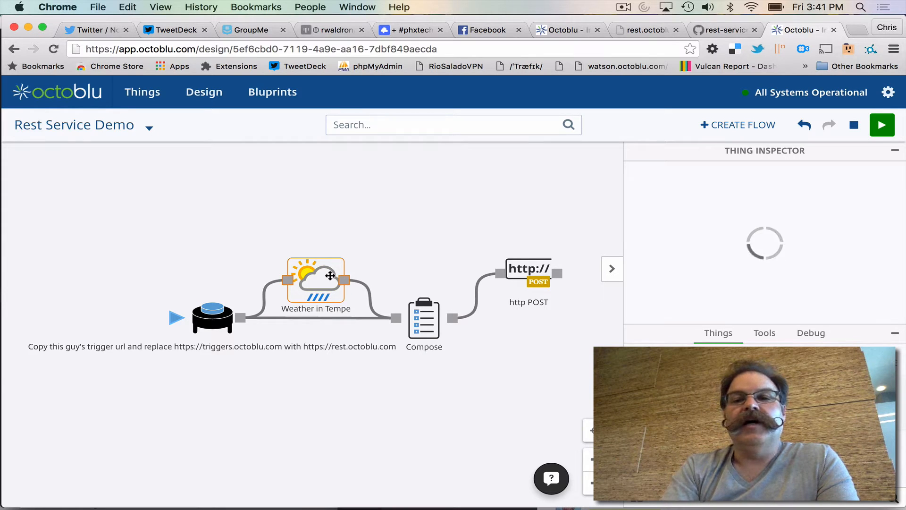
click(316, 280)
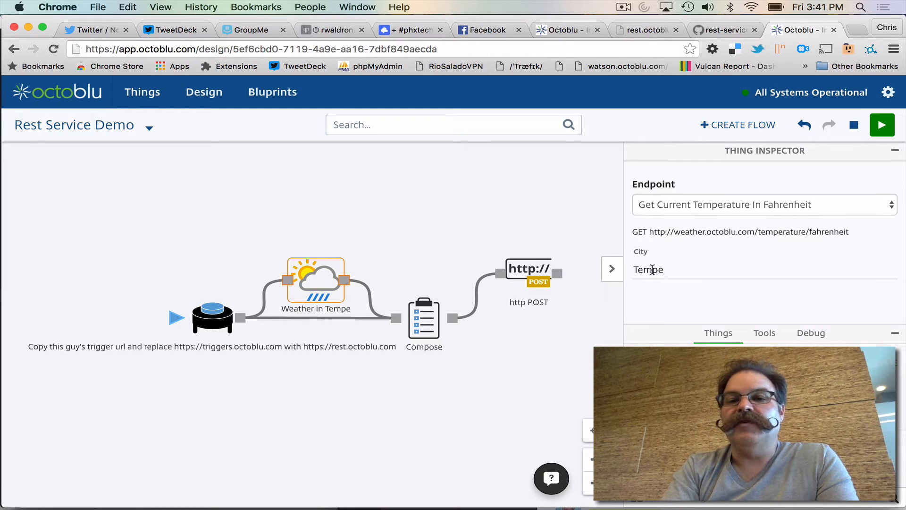
click(528, 274)
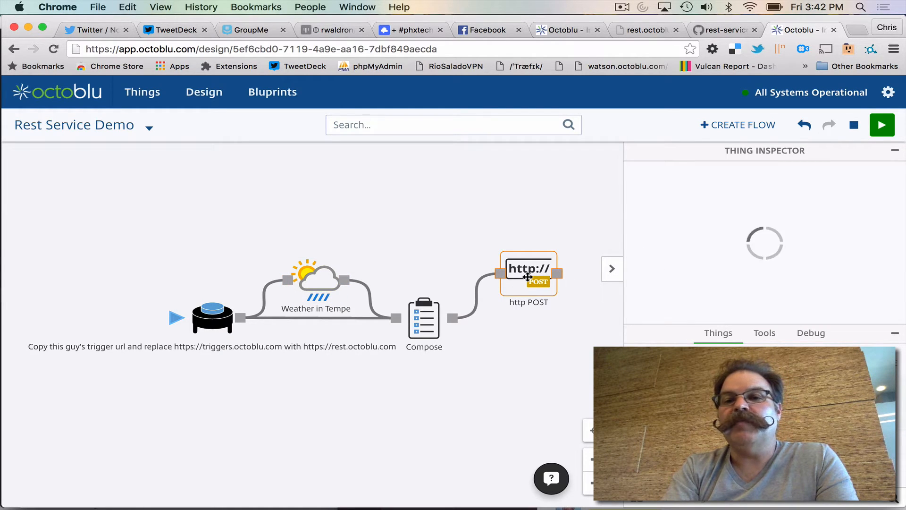
Inspect the http POST node, then the Compose node's callbackUrl and temperature keys.
click(528, 276)
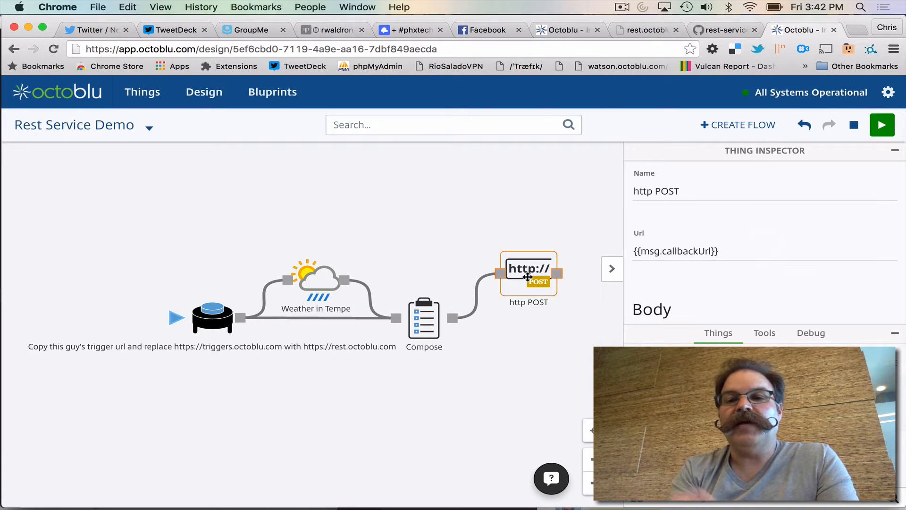
click(424, 320)
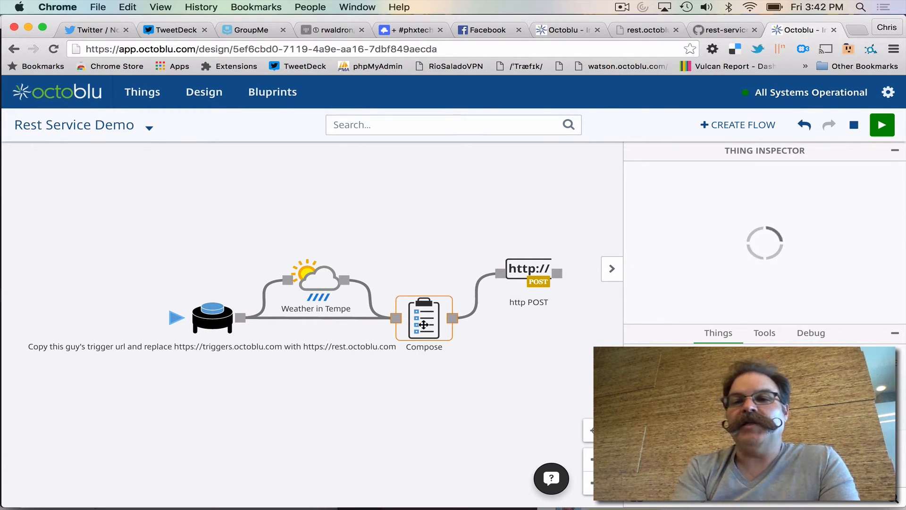
click(424, 320)
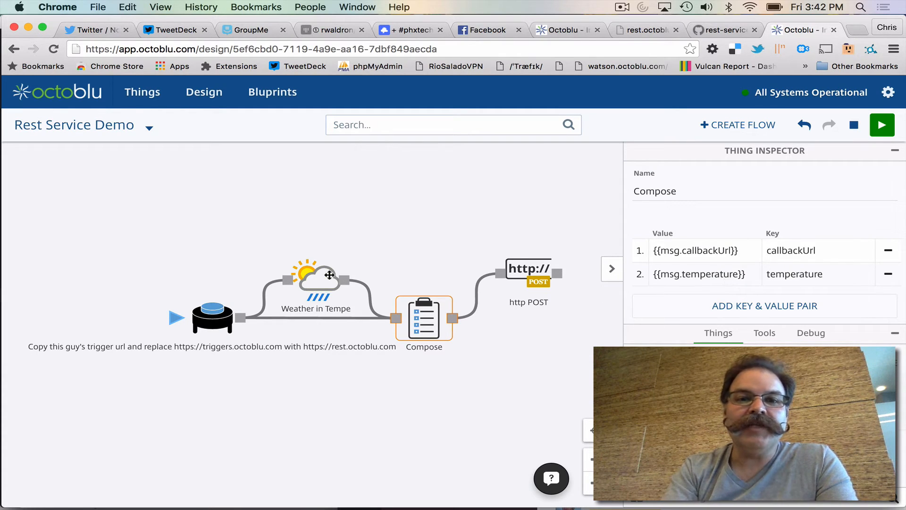
mouse_move(882, 124)
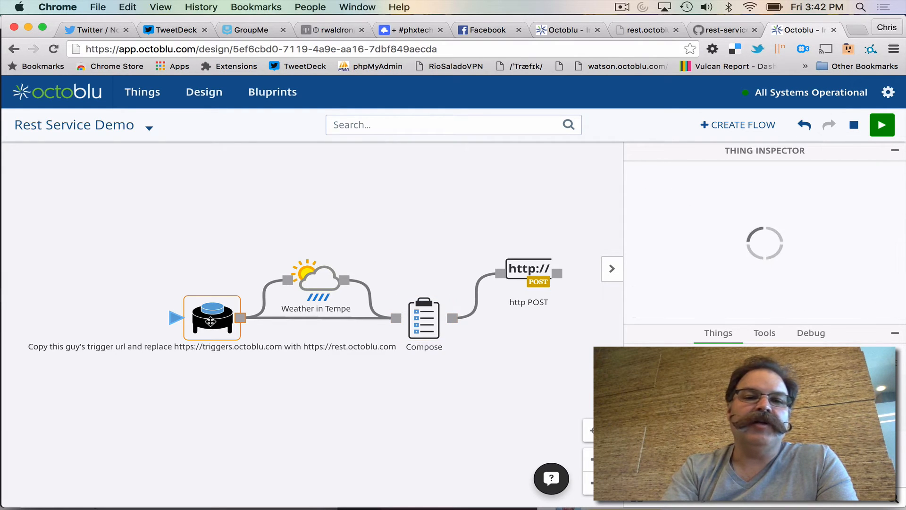
mouse_move(753, 288)
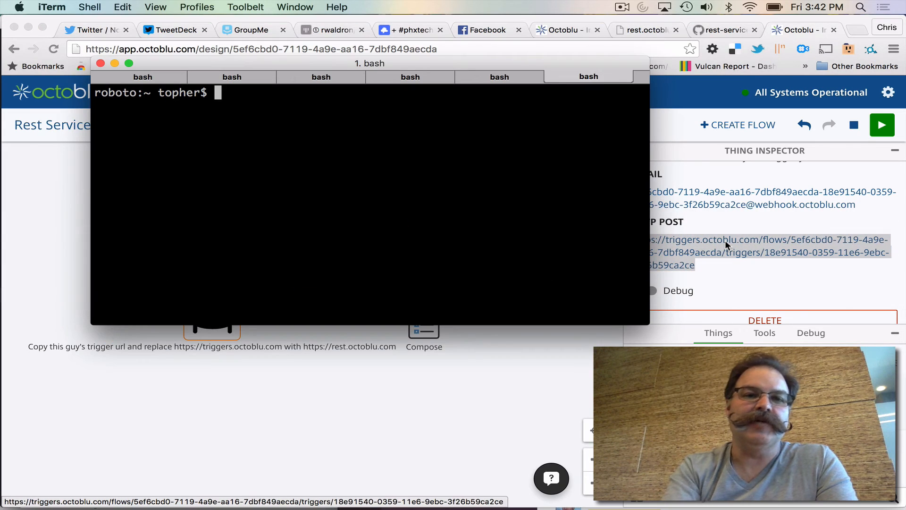
Write a curl -X POST command to the trigger URL with the host changed to rest.octoblu.com.
text(curl -X)
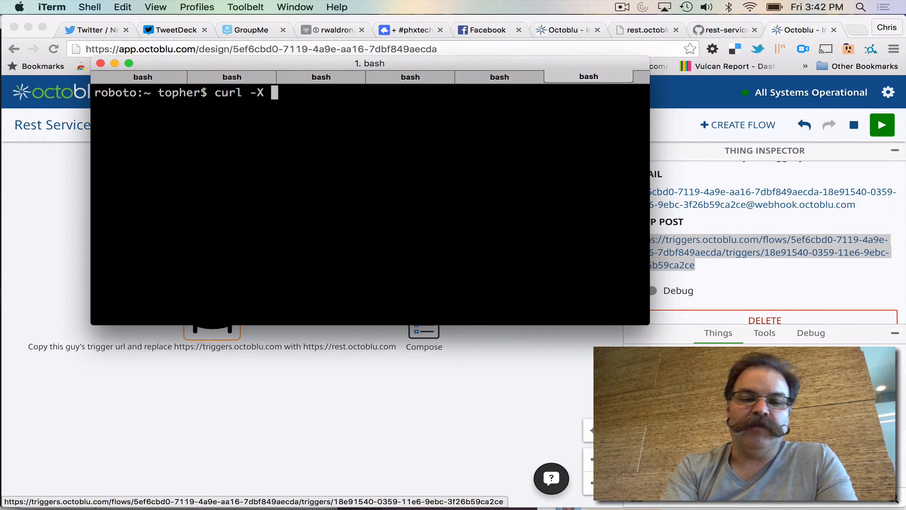
text(POST)
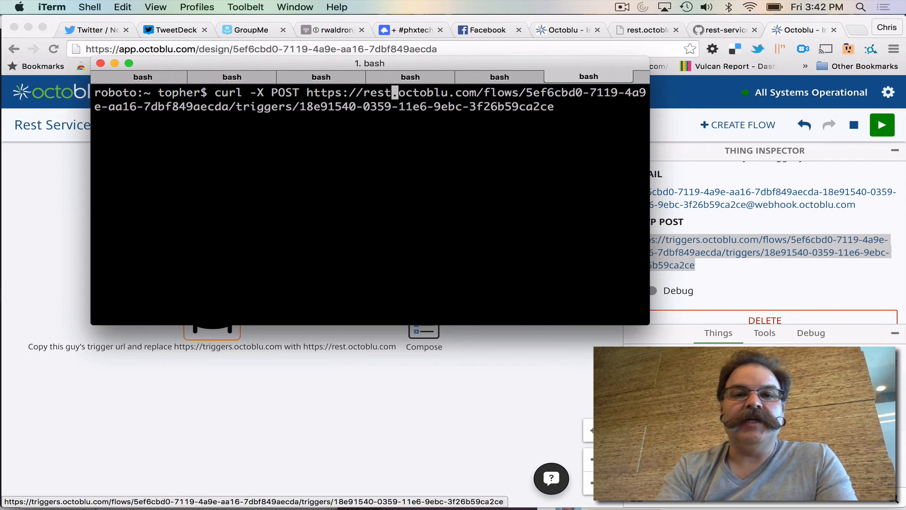
mouse_move(518, 74)
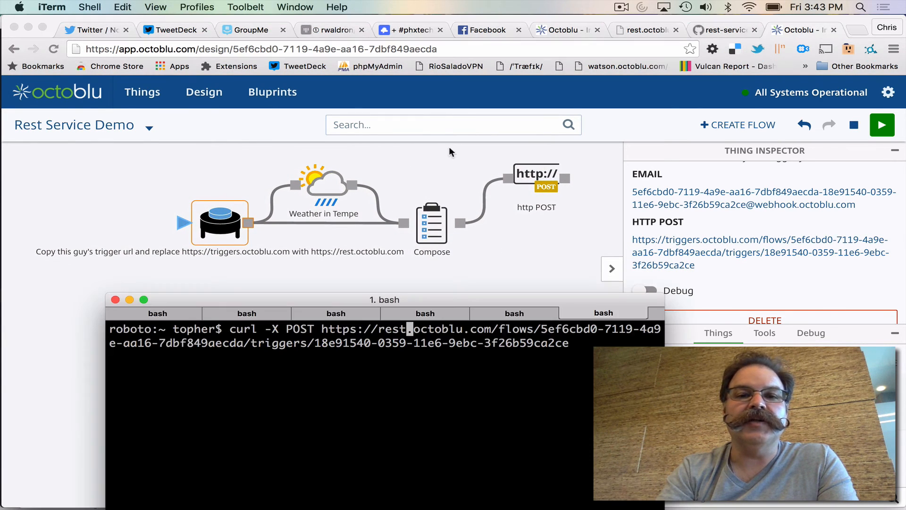
Run the curl request so the flow returns the temperature JSON, 81.644.
drag(385, 299, 359, 275)
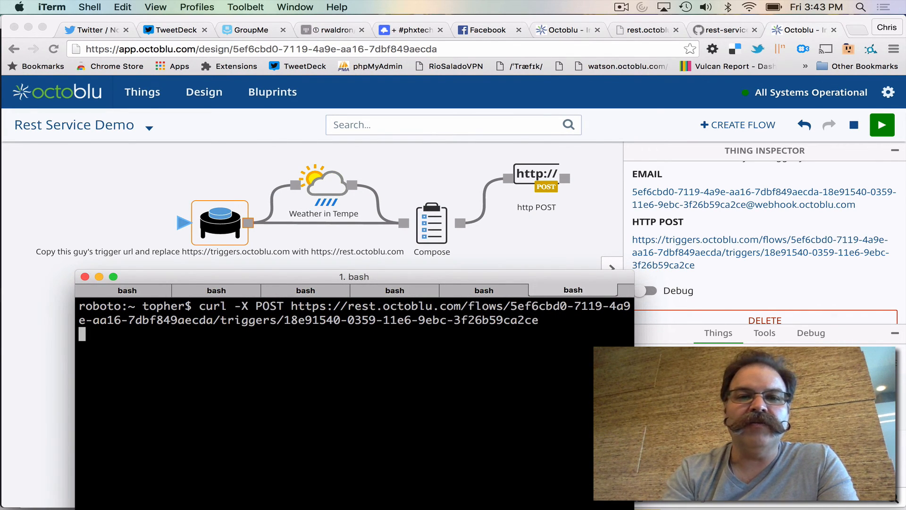
key(Return)
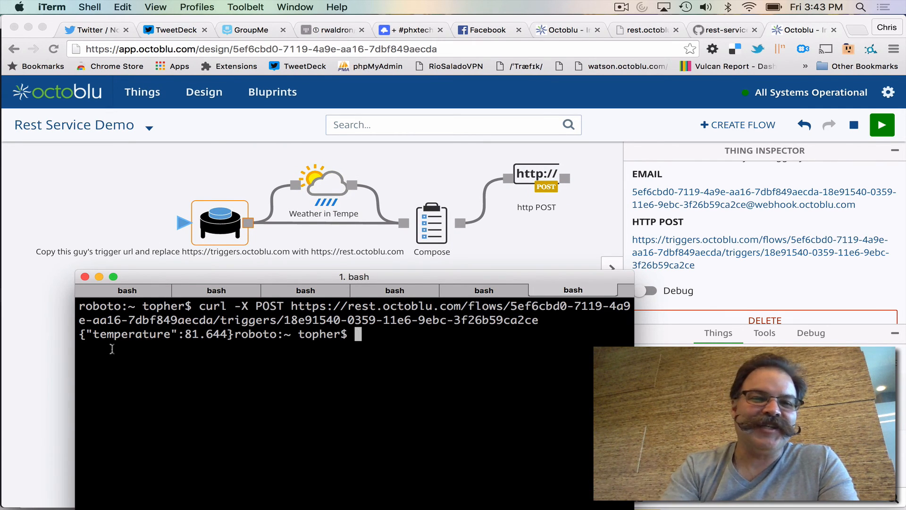
mouse_move(272, 340)
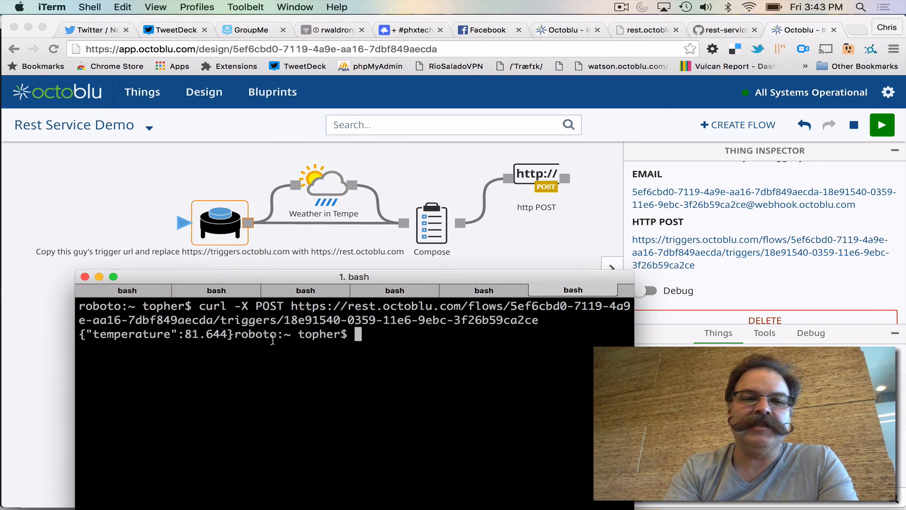